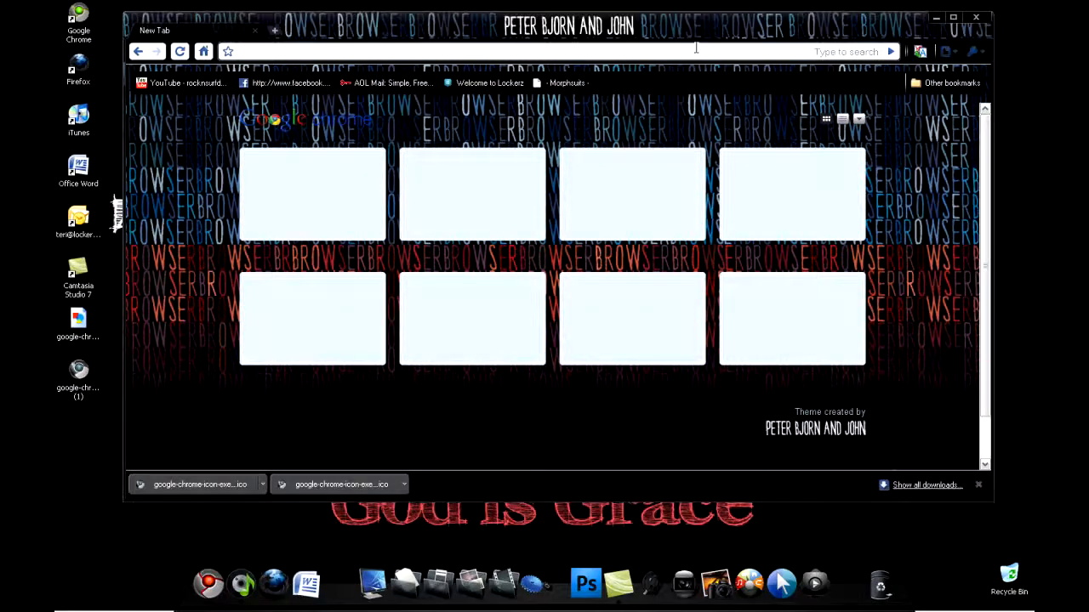
Run a Google search for 'Online image converter' from the address bar.
type("Online")
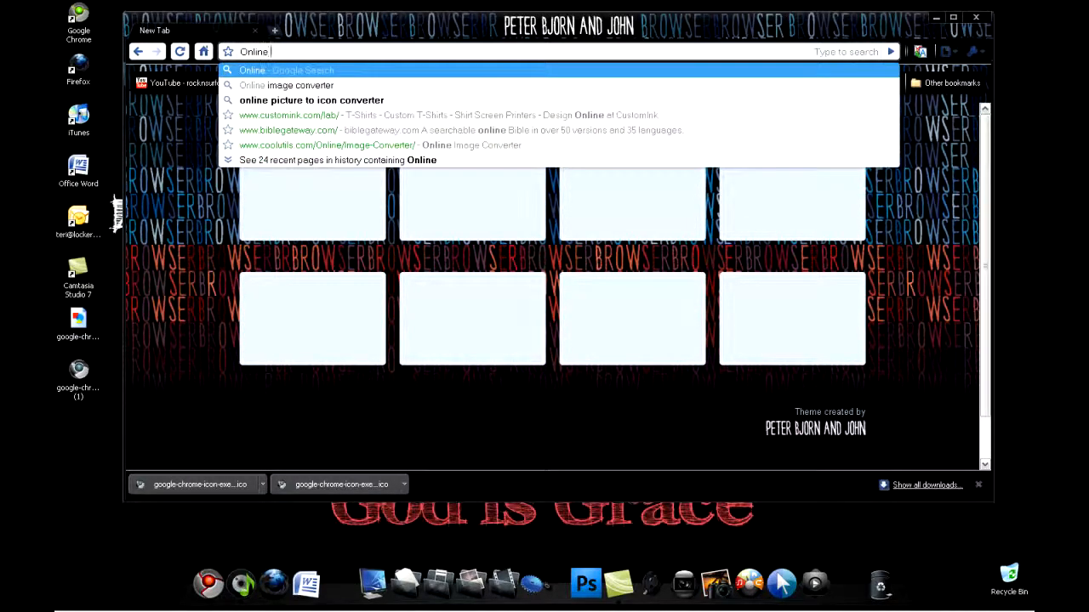
type("image+converter")
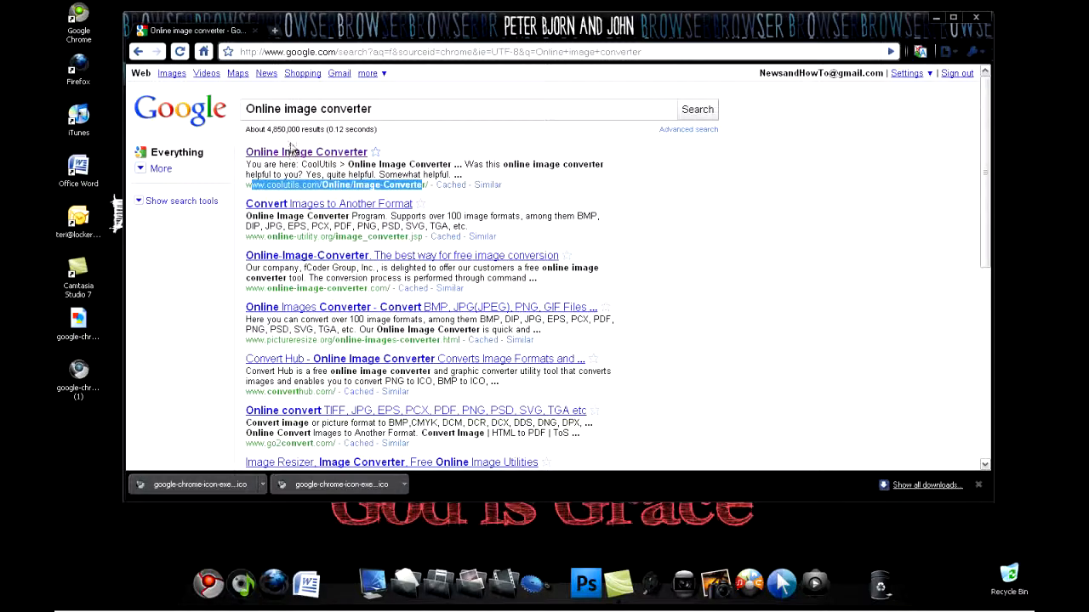
Open the coolutils.com 'Online Image Converter' result from the search listing.
left_click(306, 151)
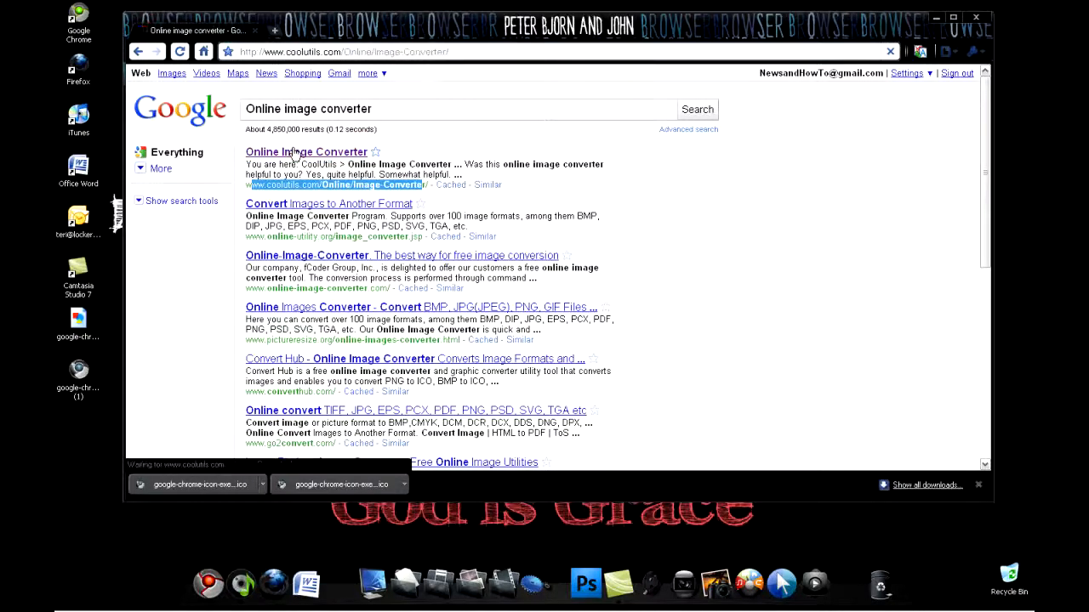
left_click(306, 151)
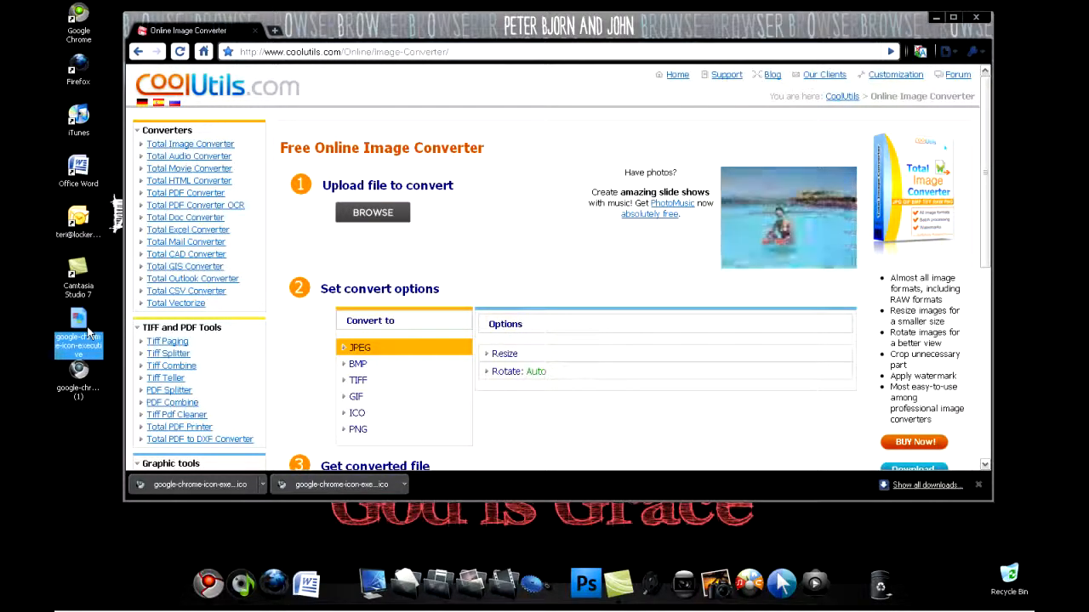
double_click(78, 323)
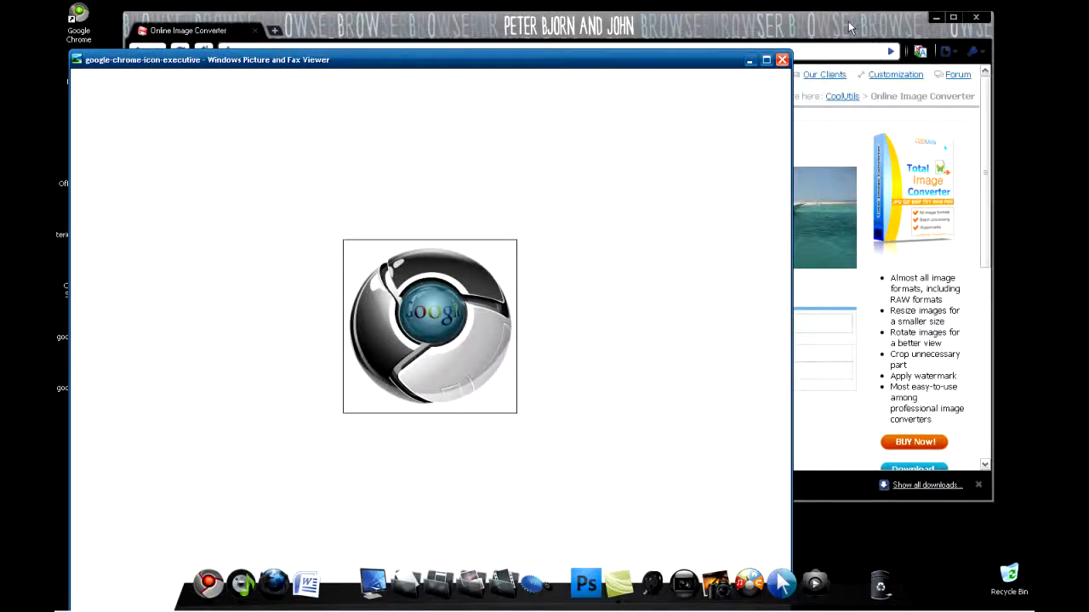
left_click(781, 60)
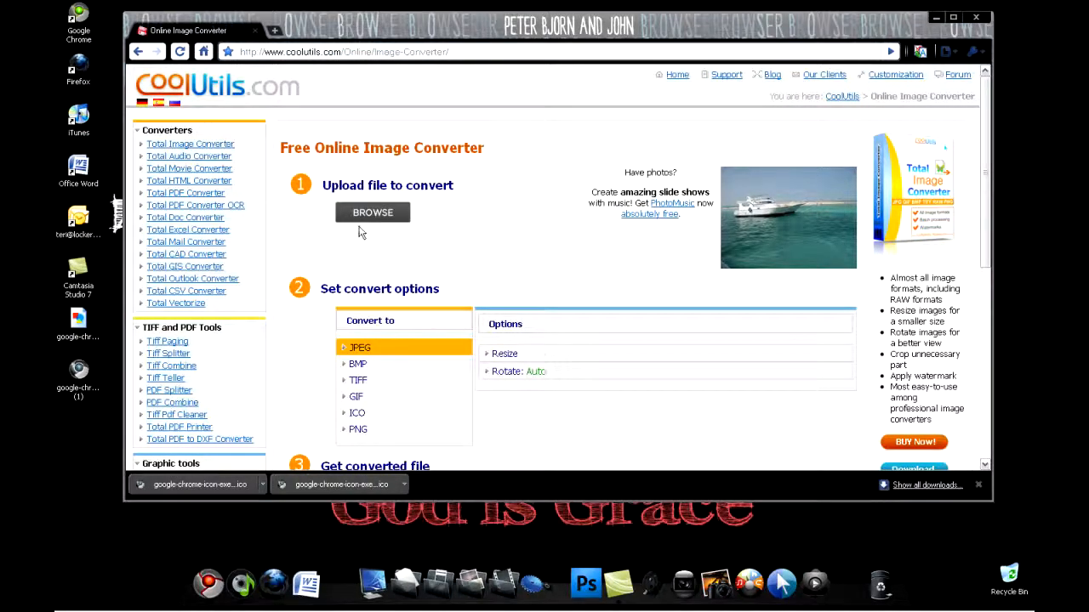
Upload google-chrome-icon-executive.png from the Desktop via Browse.
left_click(372, 210)
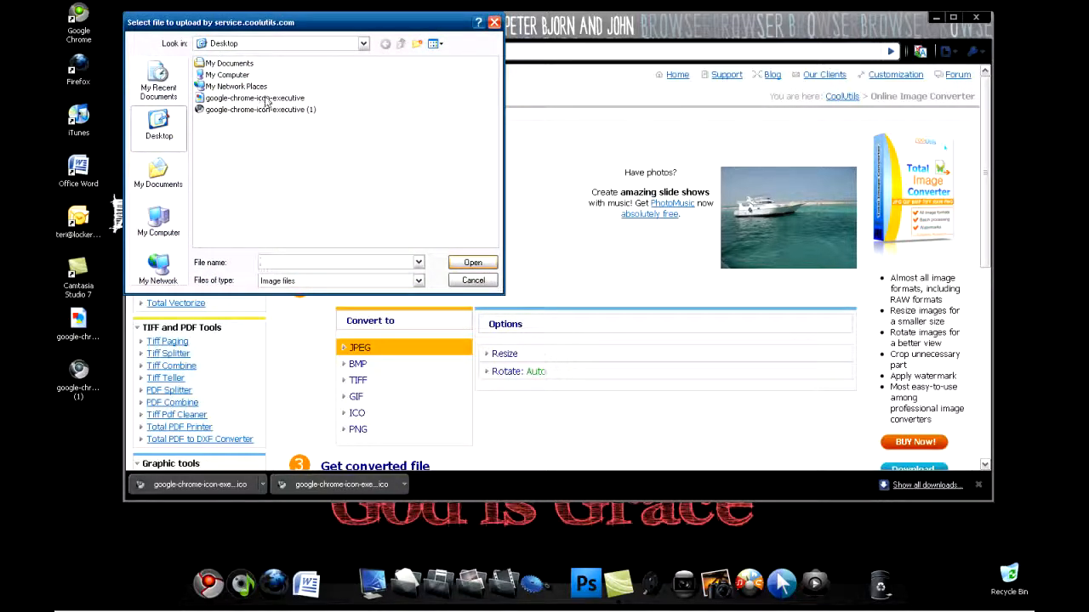
left_click(473, 279)
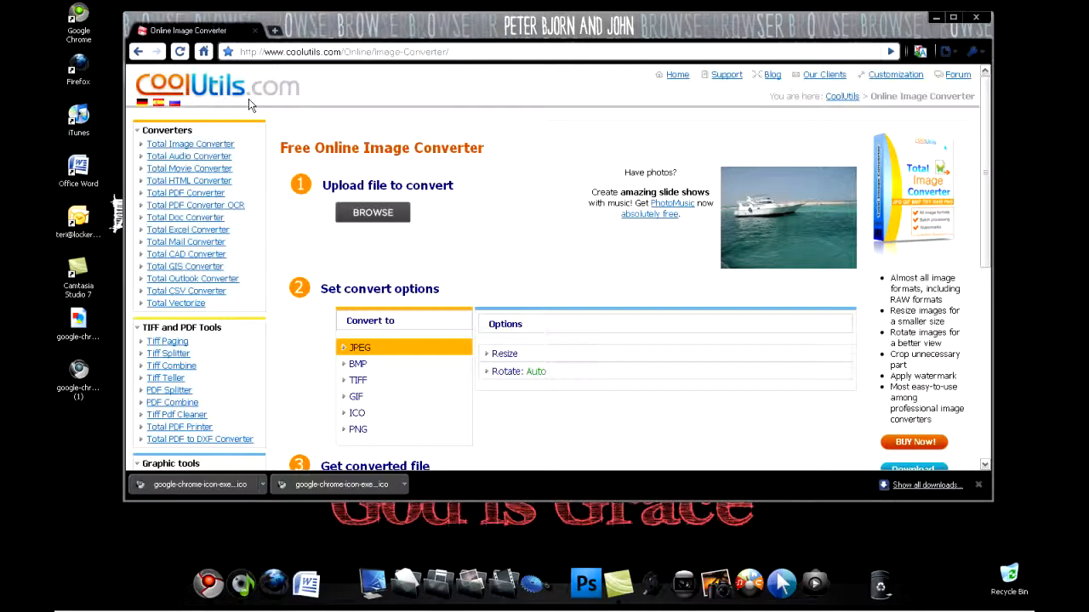
left_click(372, 210)
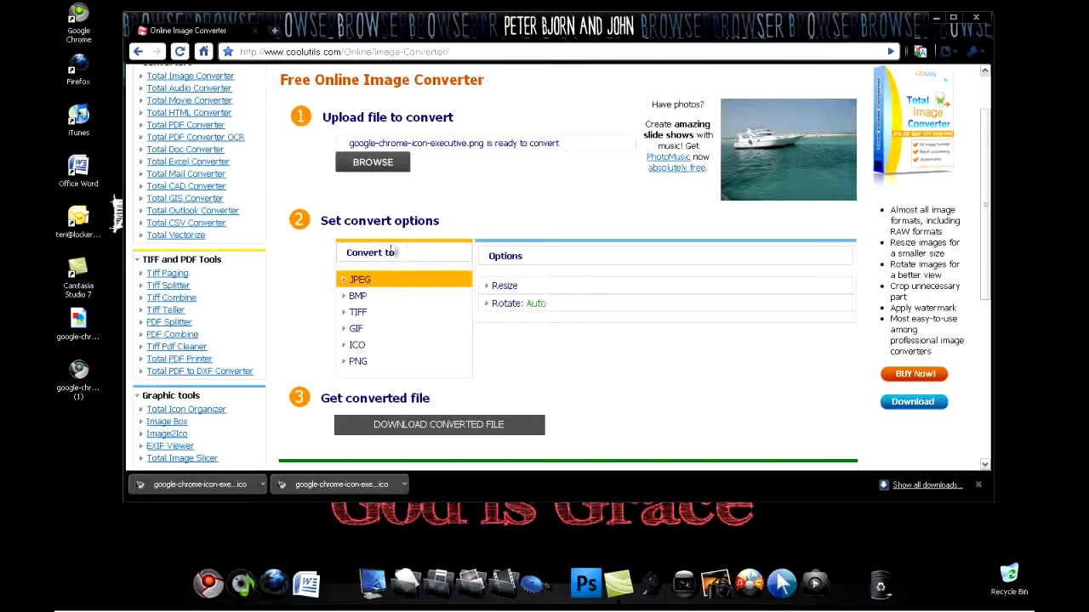
Choose ICO as the output format and expand the Rotate option.
scroll("down", 3)
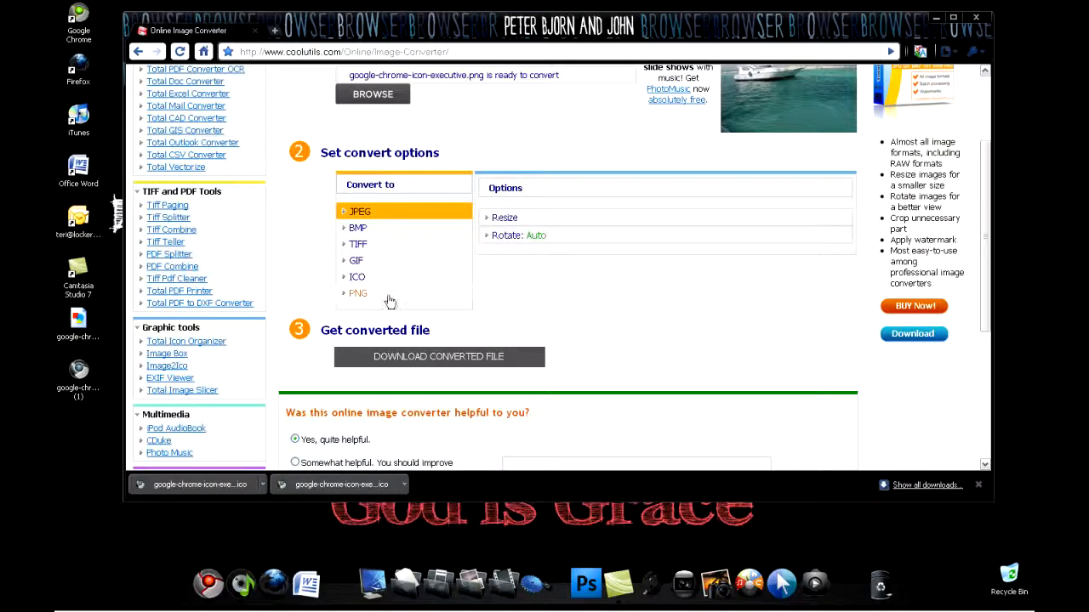
left_click(357, 276)
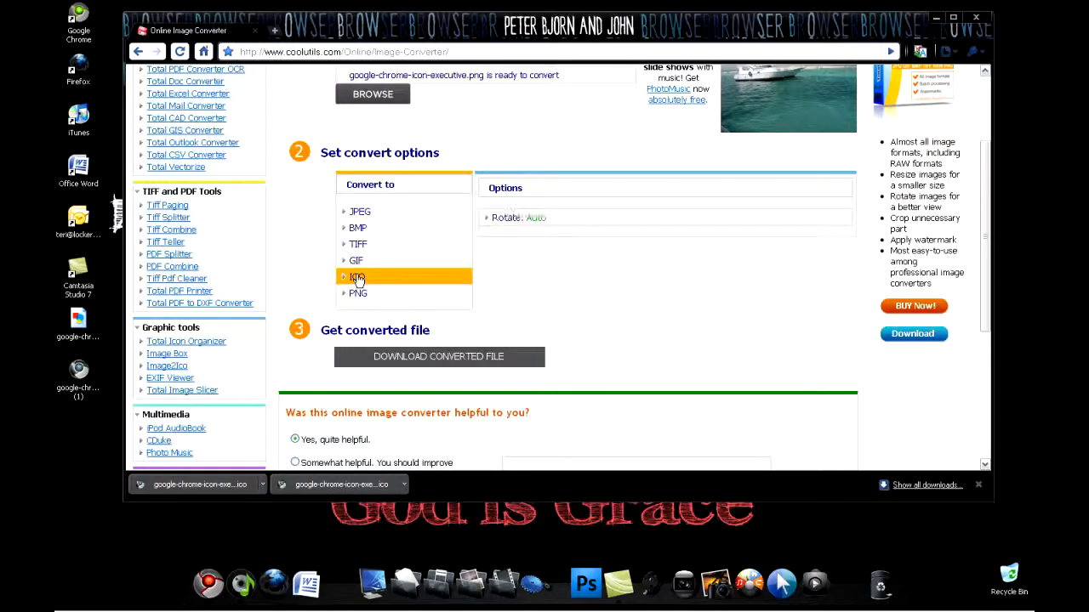
left_click(507, 218)
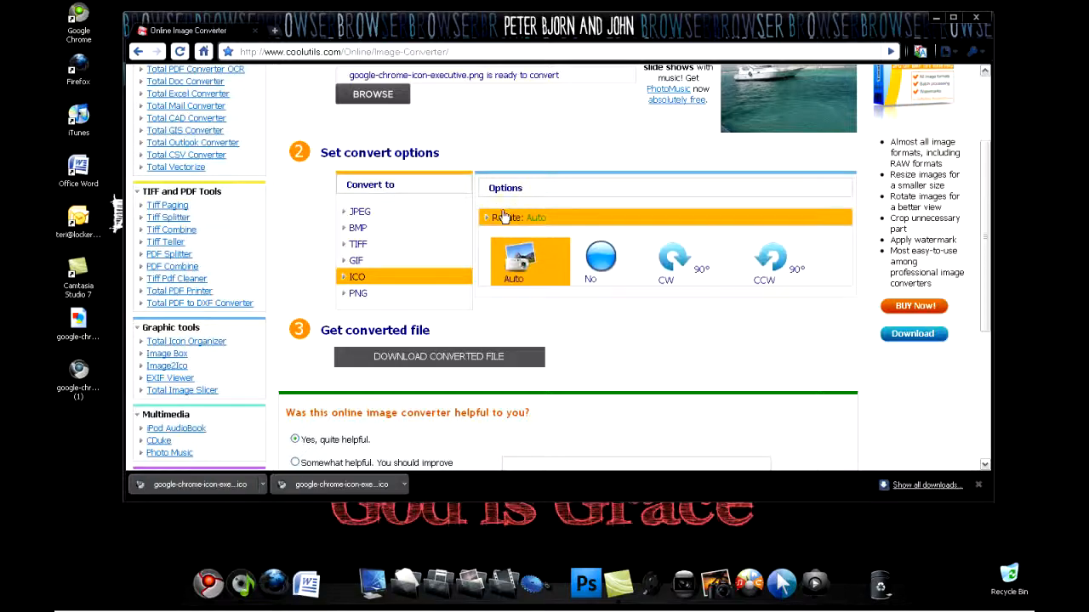
left_click(530, 262)
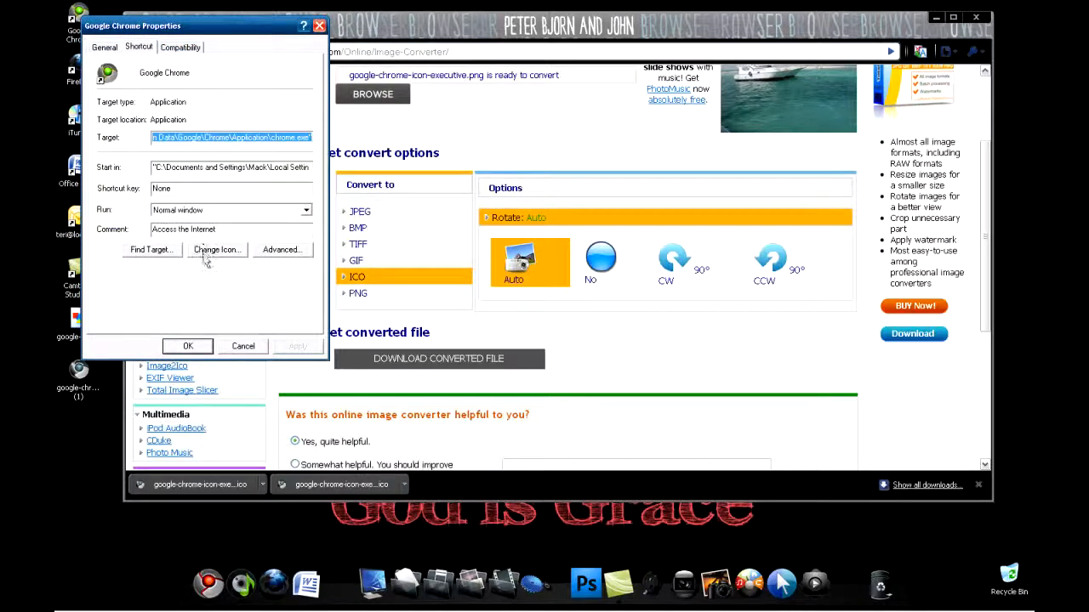
Set the shortcut icon to google-chrome-icon-executive (1) via Change Icon and confirm with OK.
left_click(218, 249)
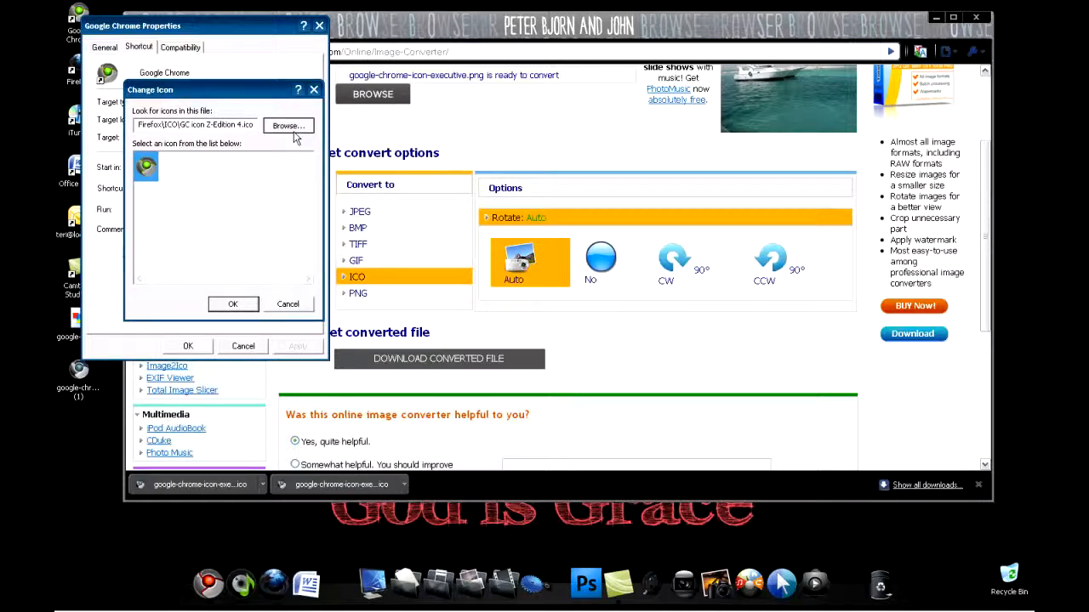
left_click(289, 126)
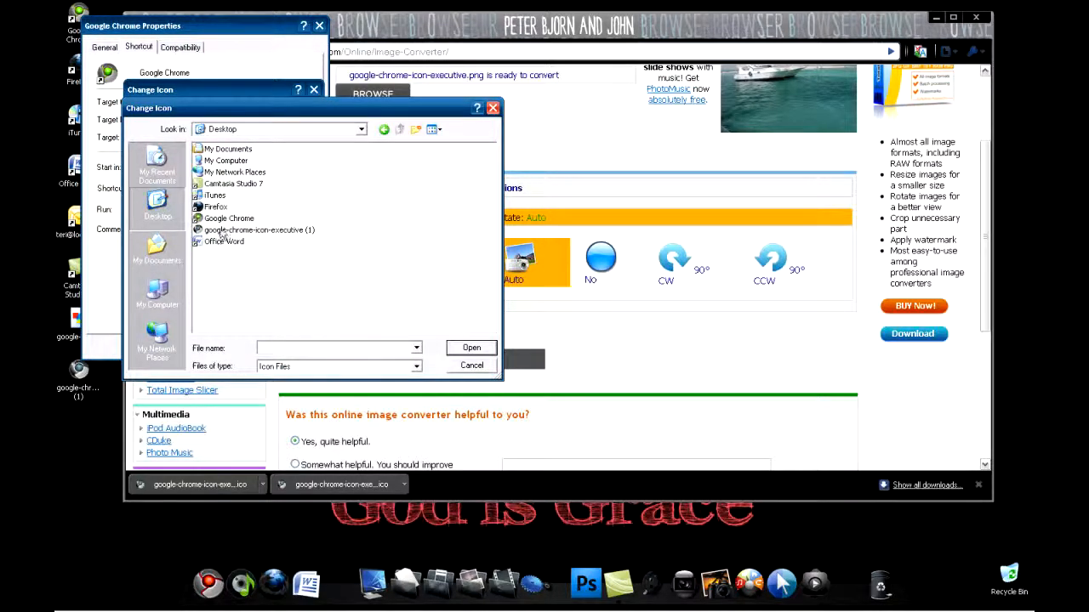
left_click(255, 230)
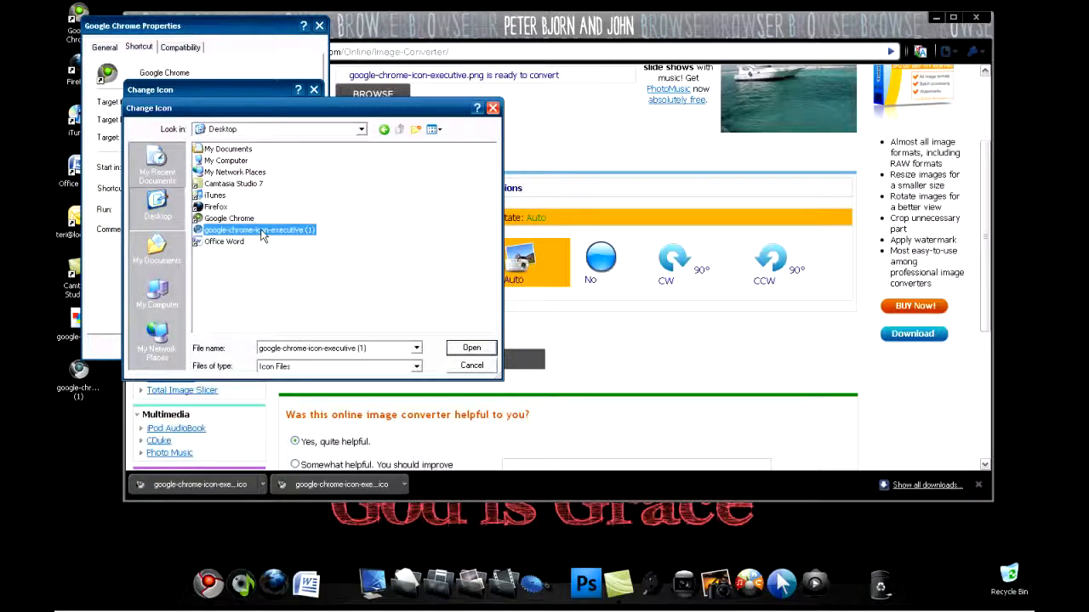
left_click(471, 347)
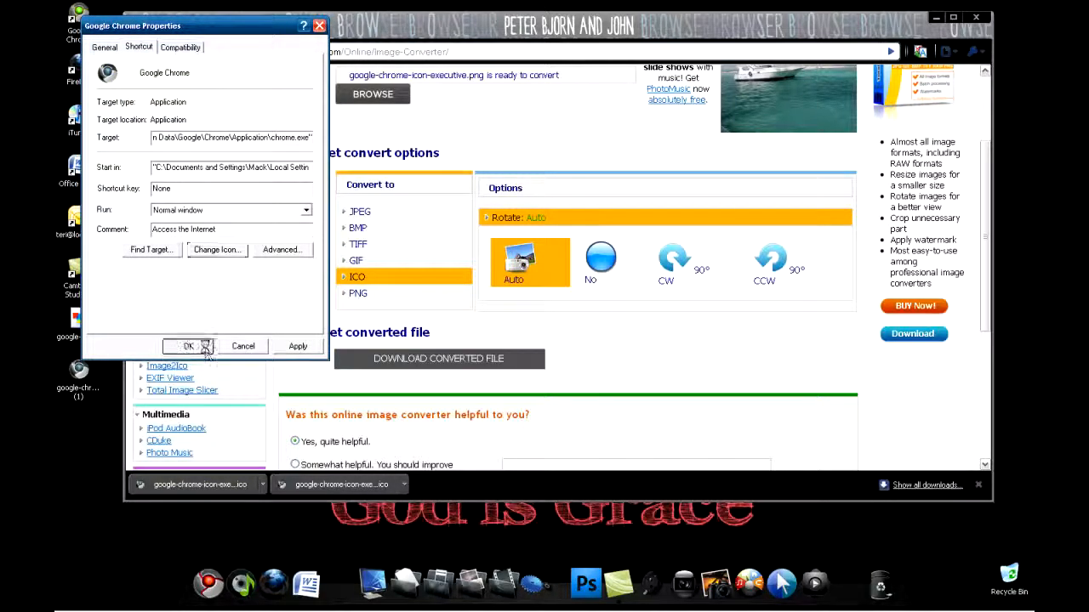
left_click(189, 347)
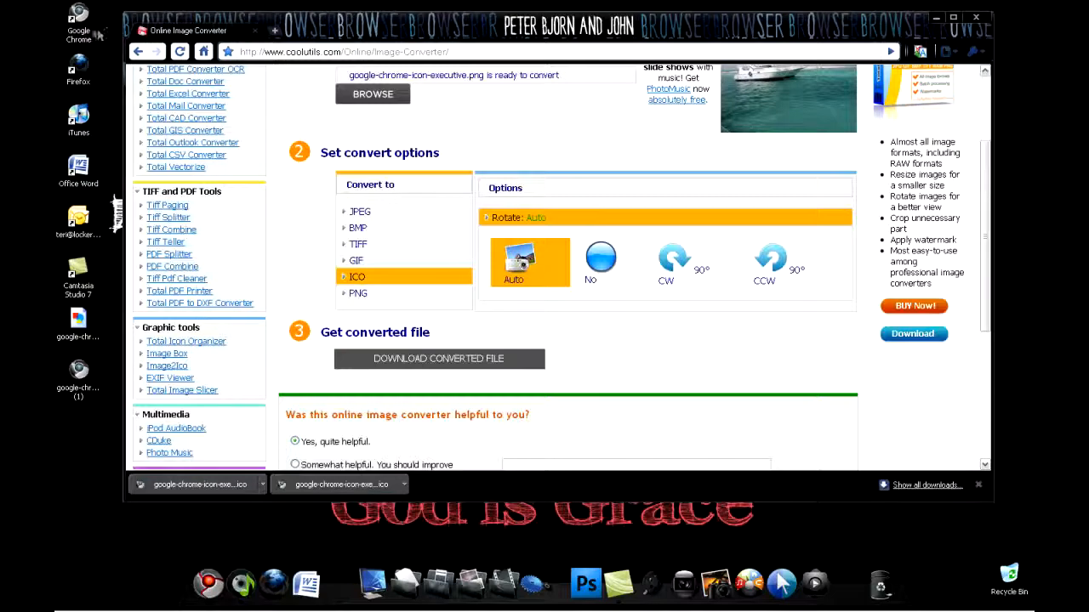